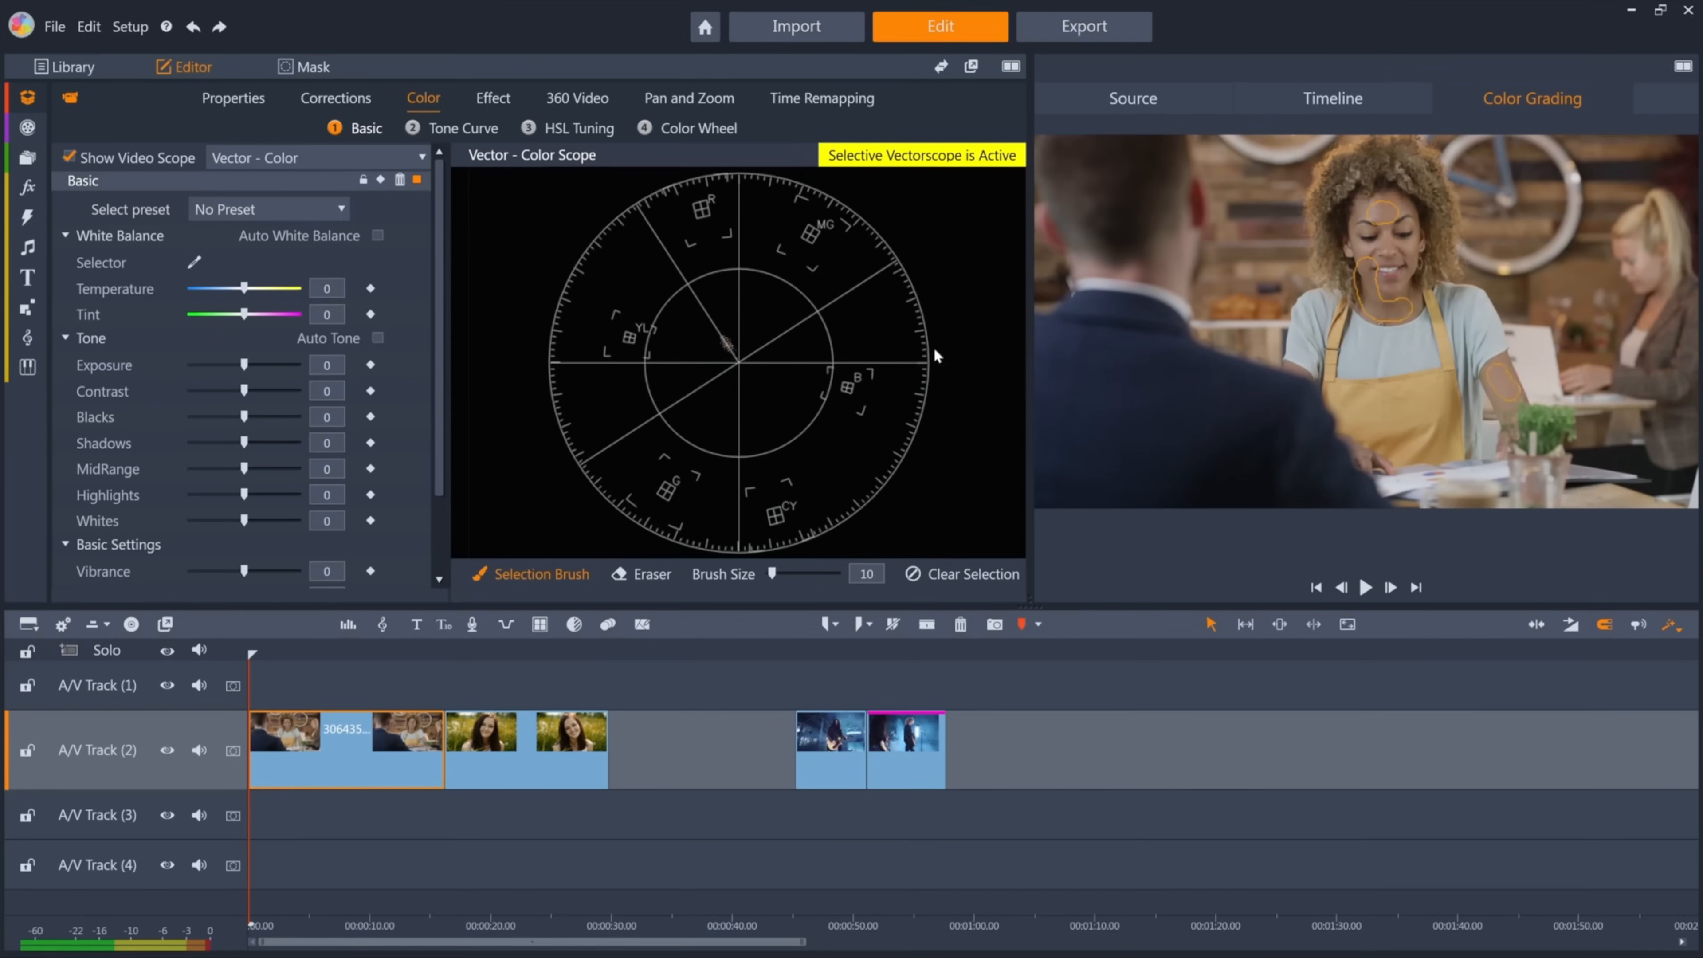
mouse_move(730, 360)
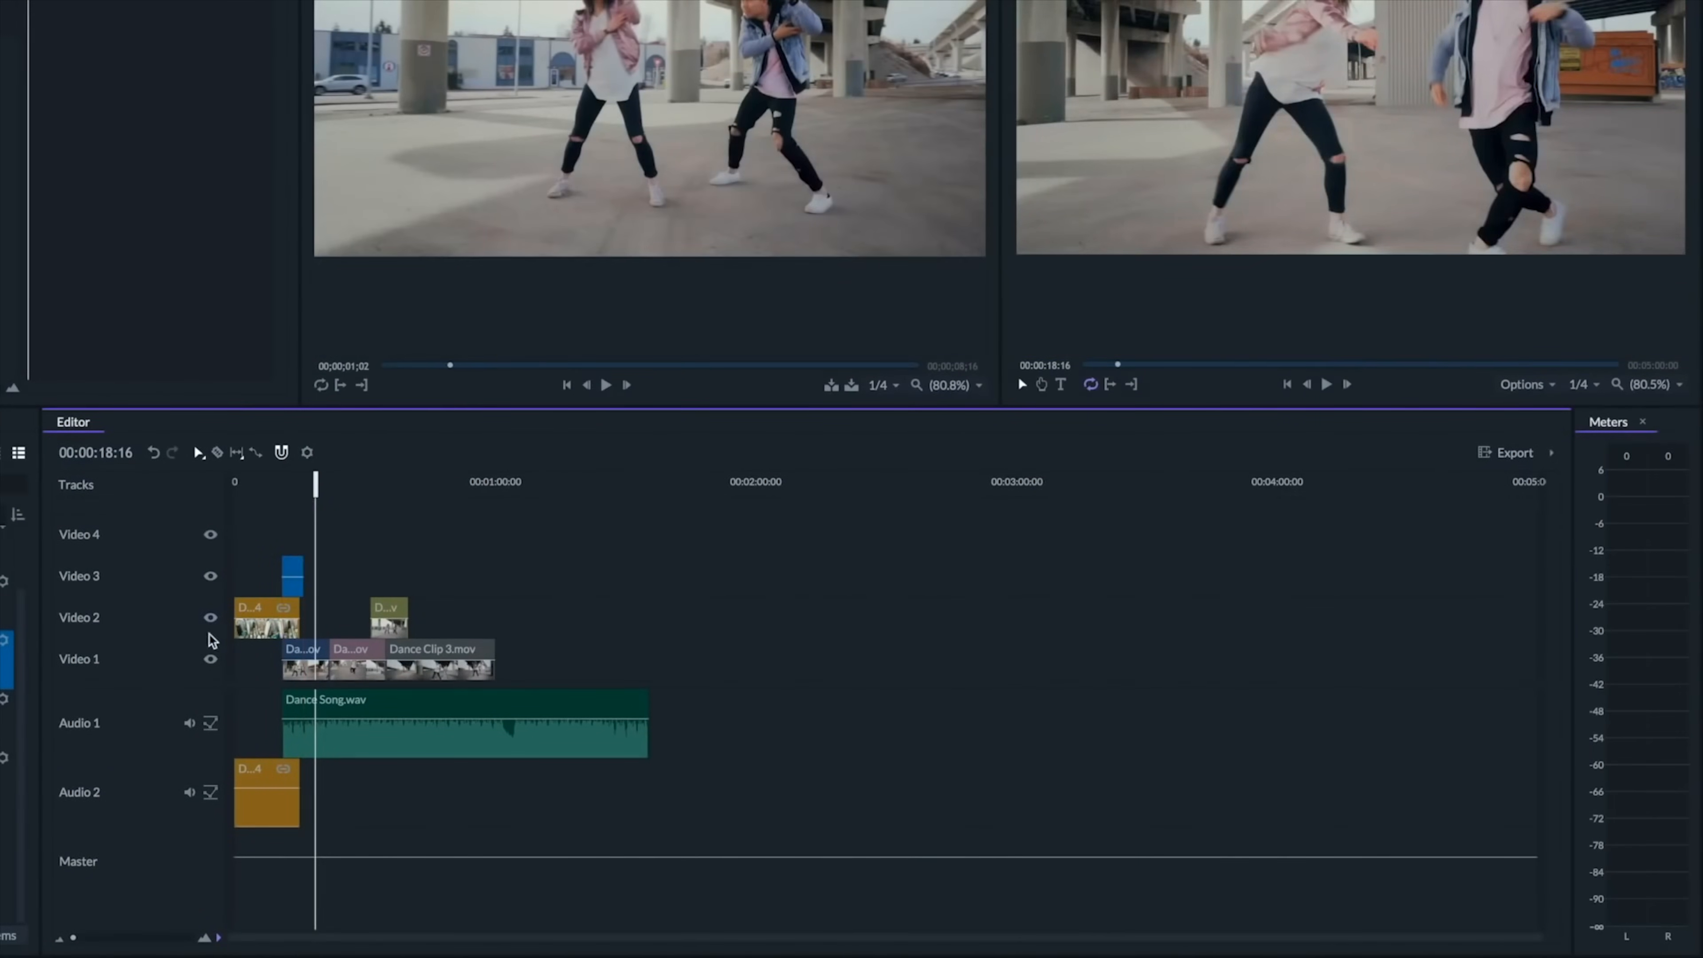
mouse_move(335, 540)
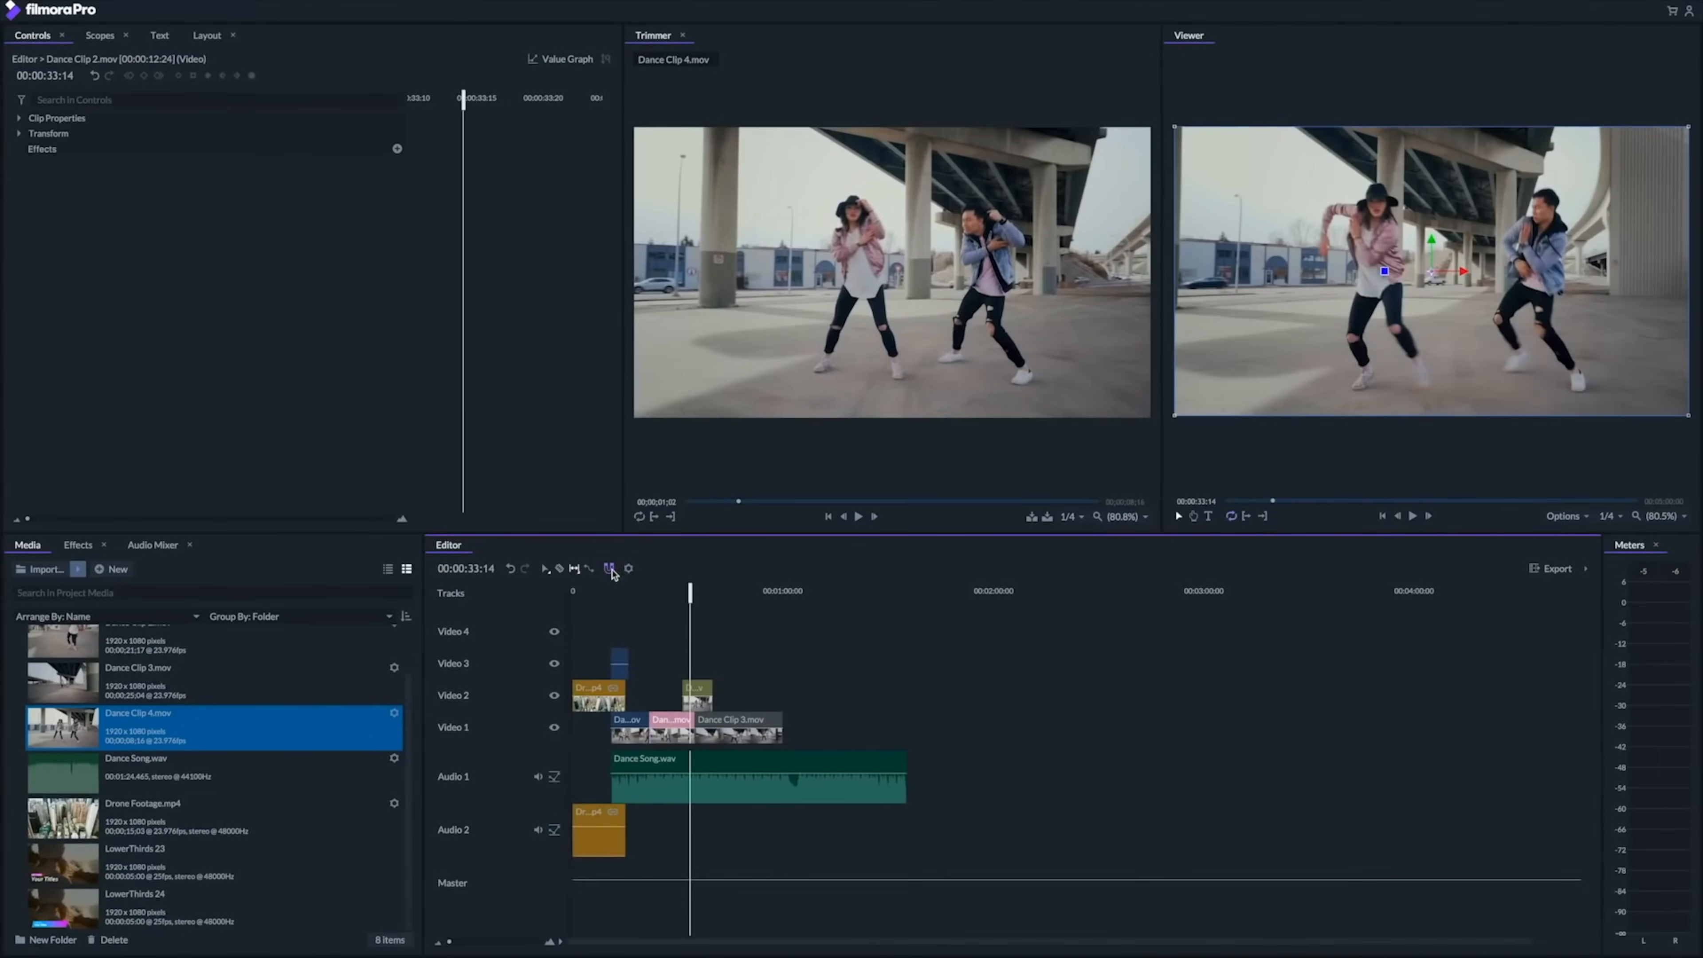
Step: Apply the 1080p Full HD @ 25 fps project template with a five-minute duration
click(628, 568)
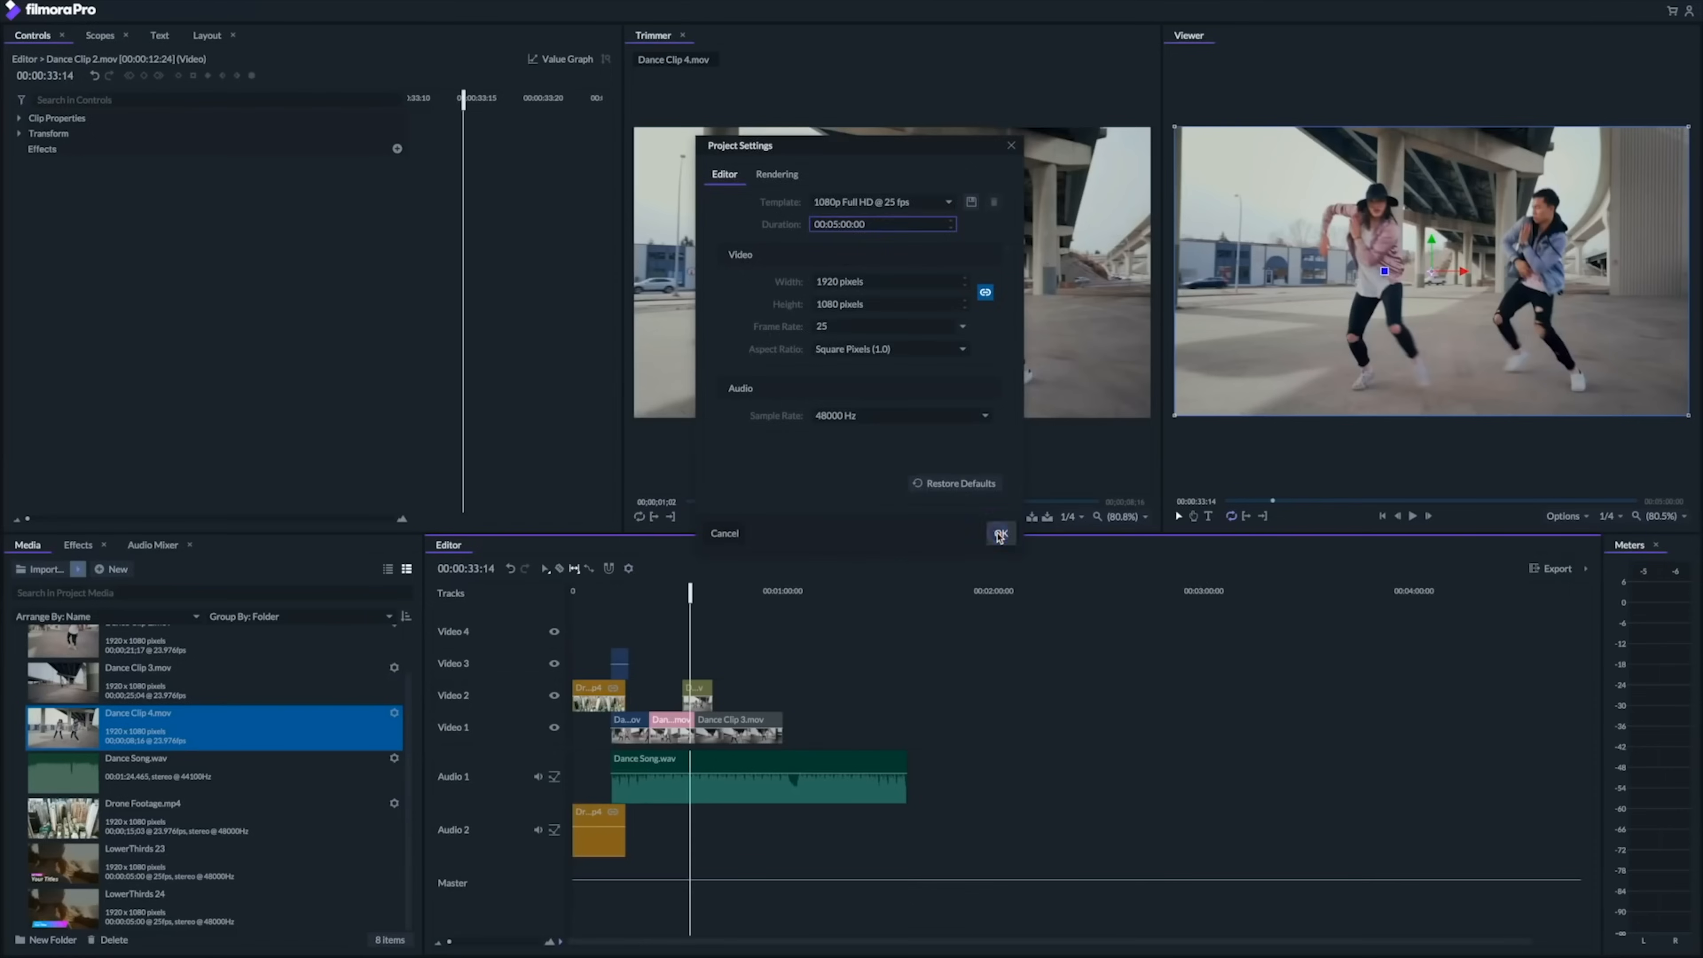
click(998, 534)
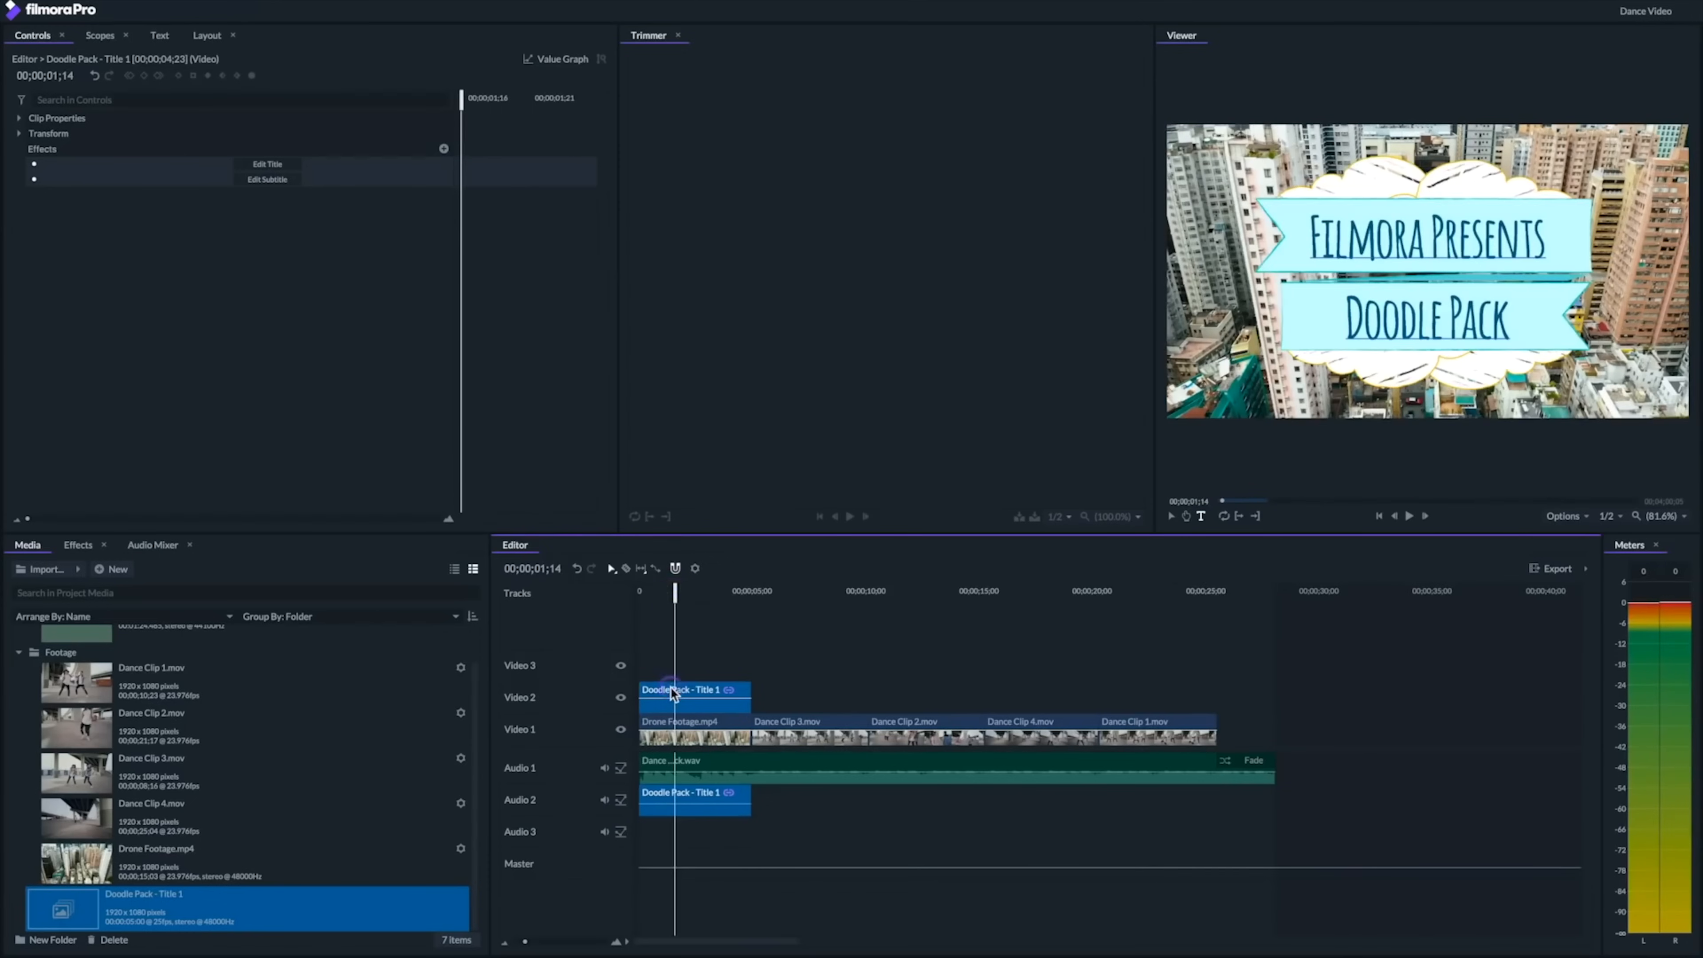
Step: Replace the Doodle Pack - Title 1 text so the card reads Urban Moves
click(267, 164)
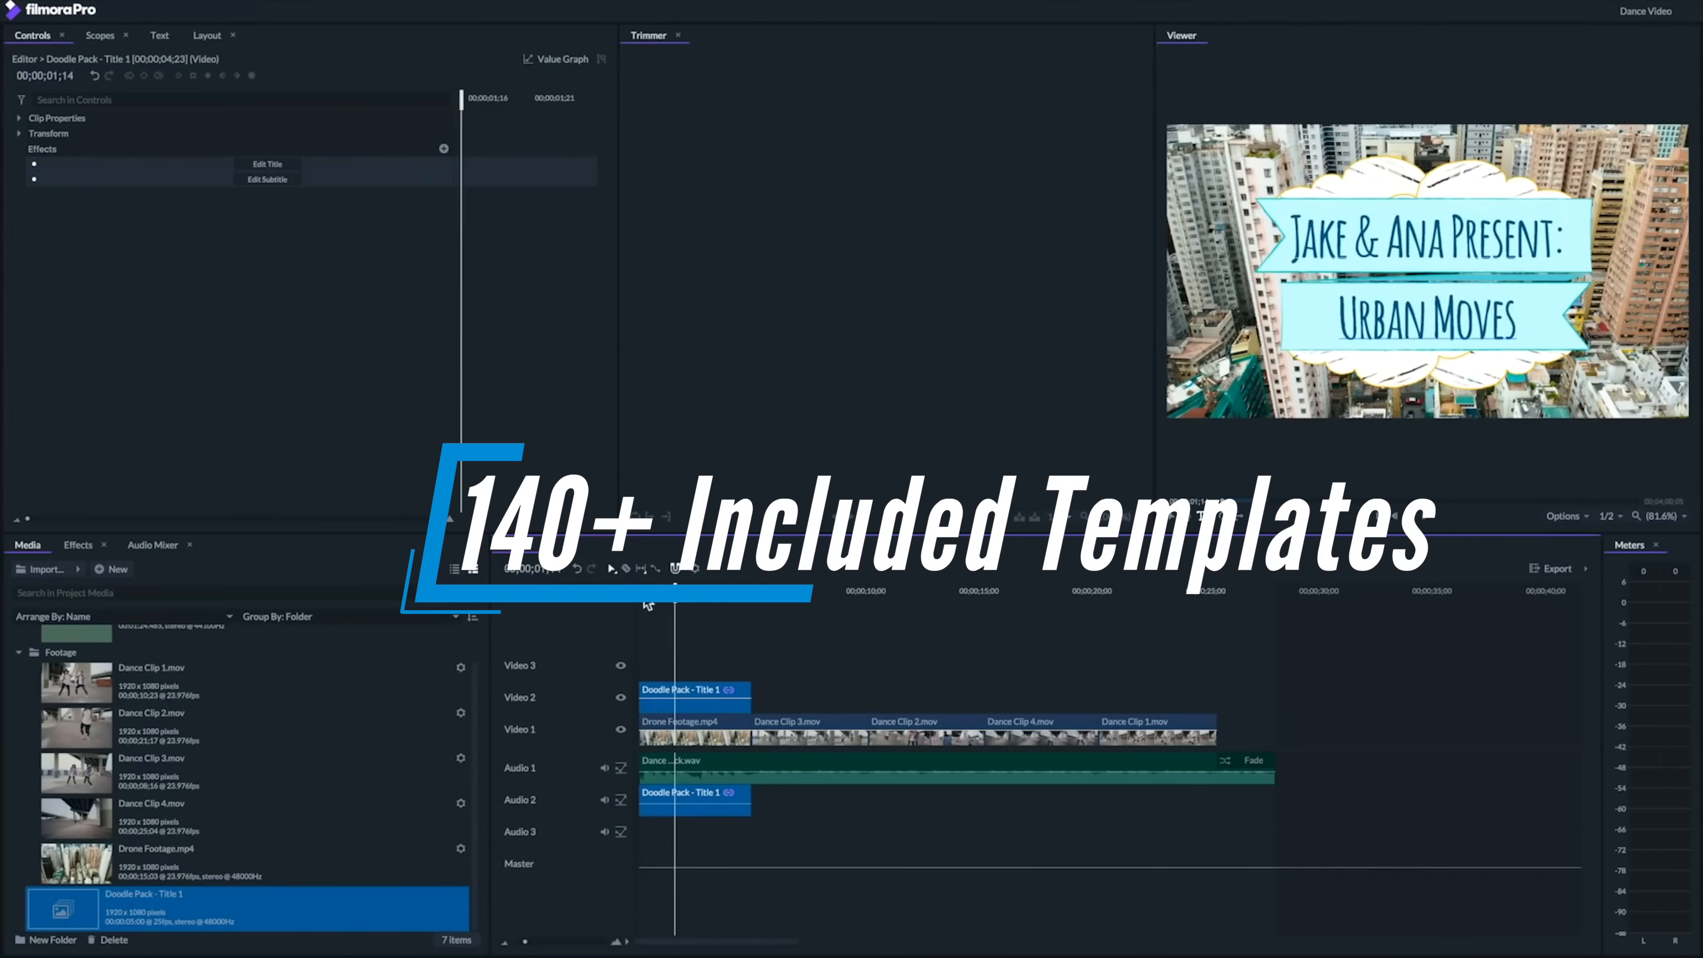
click(610, 568)
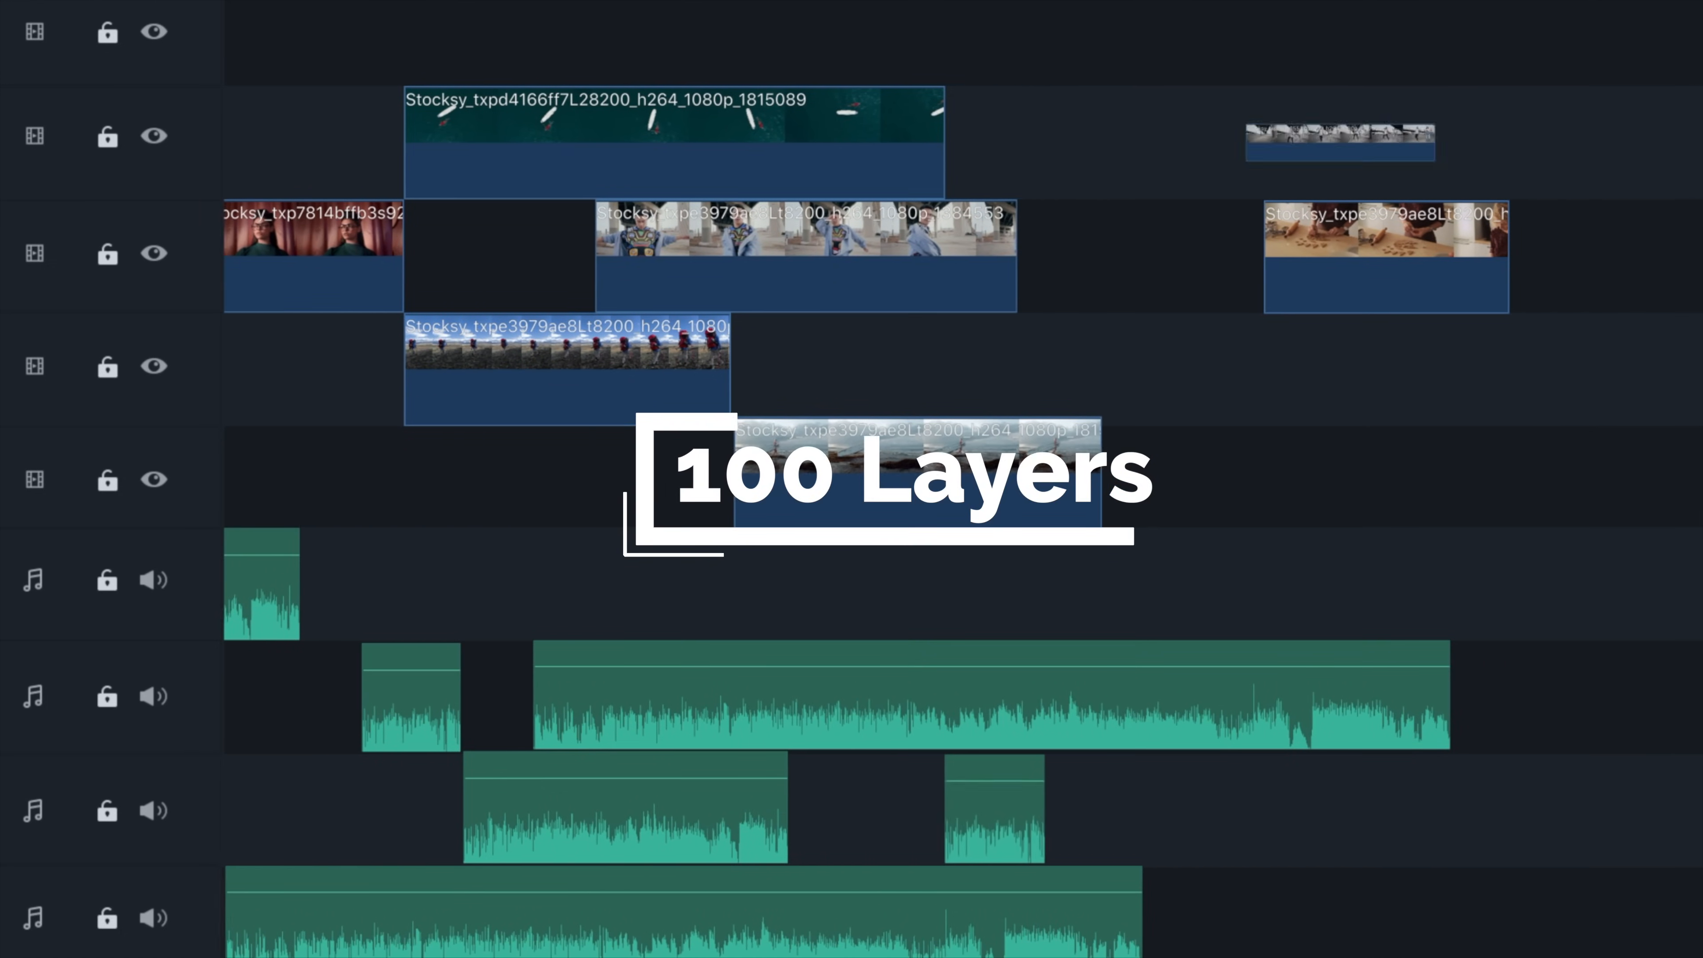
scroll(left, 3)
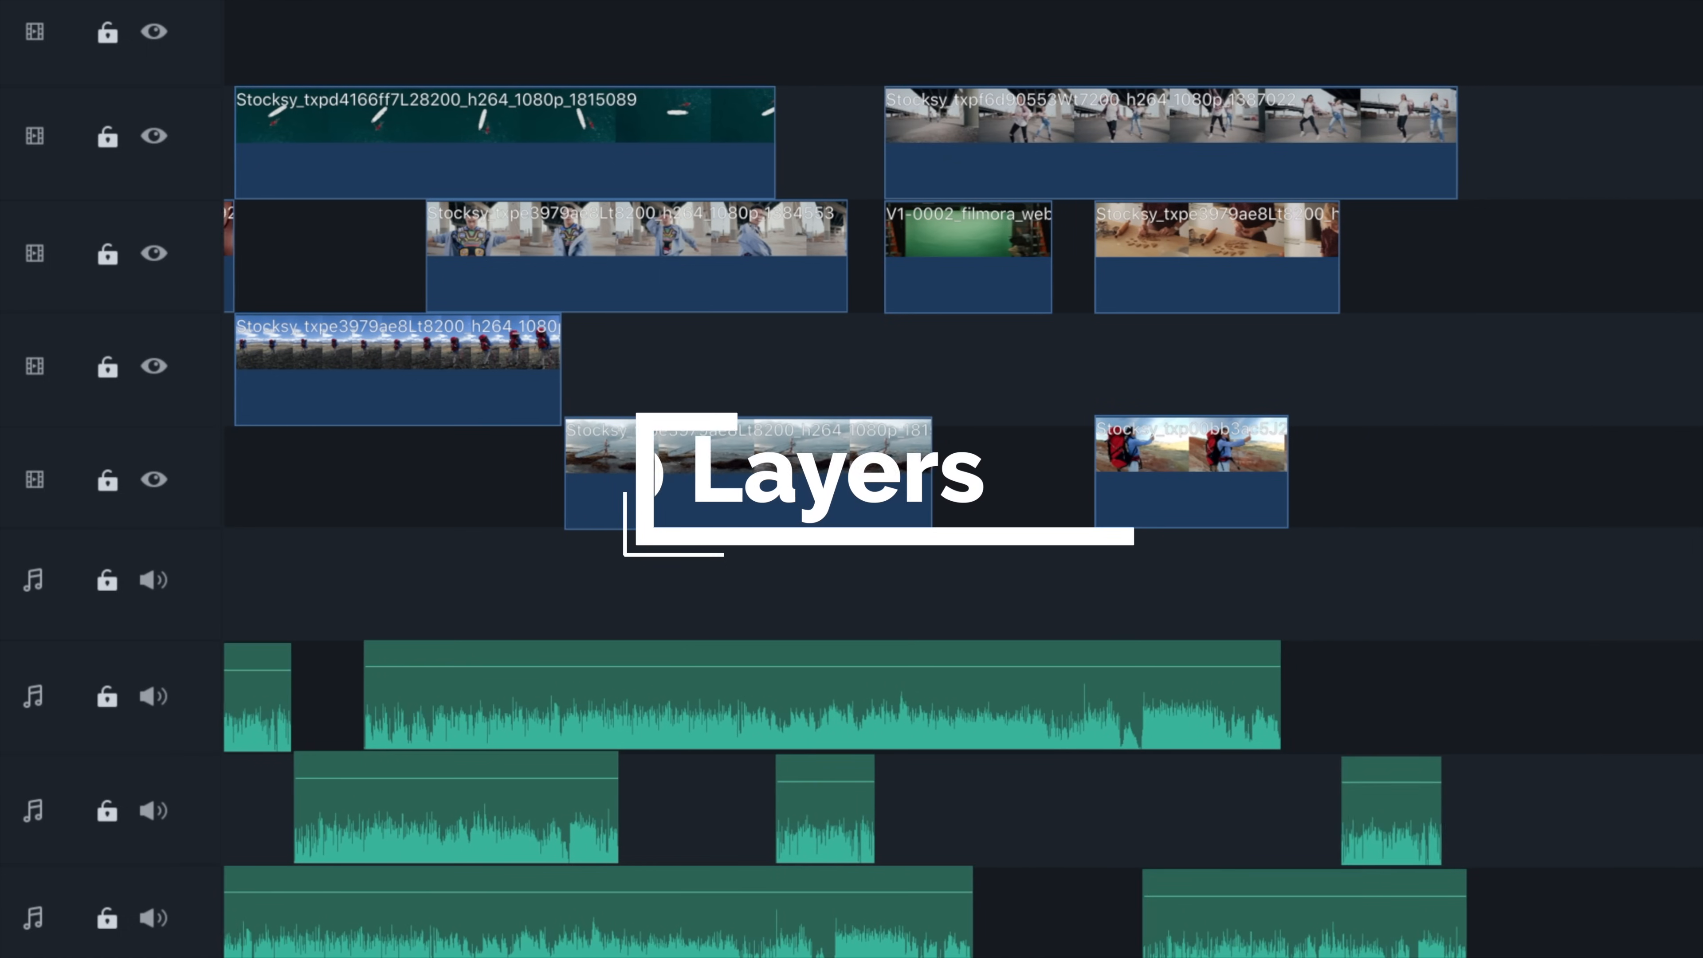
scroll(right, 3)
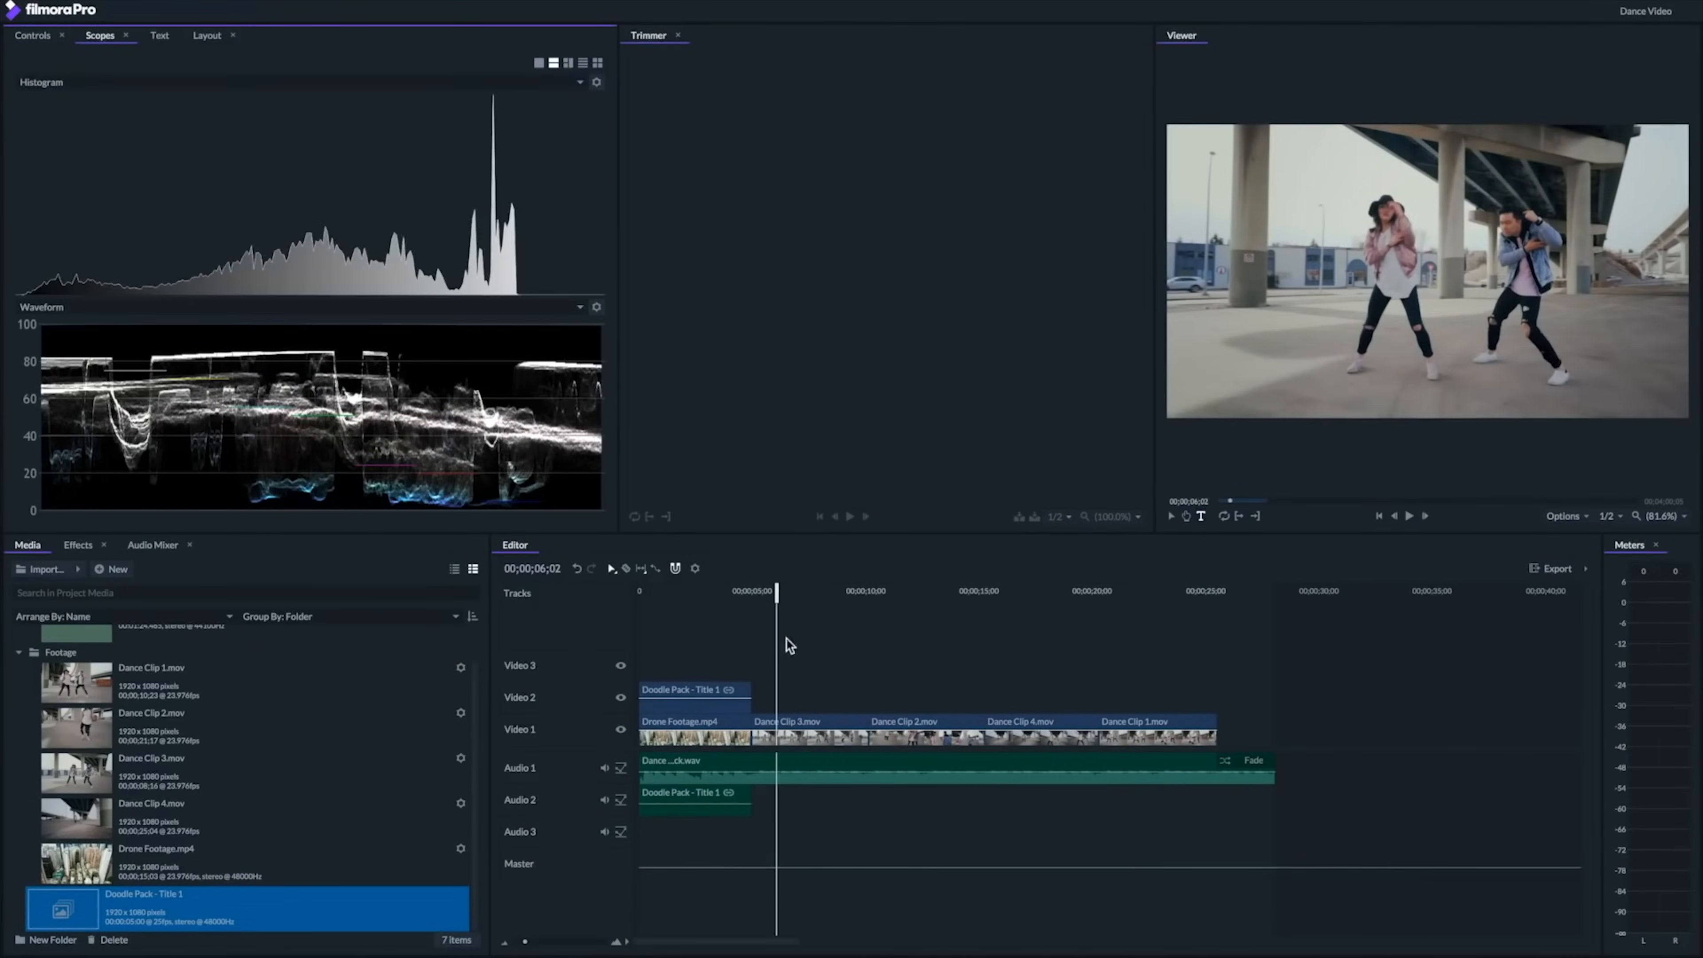
Step: Add the Color Correction Curves effect to Dance Clip 3.mov and preview it around 17 seconds
click(77, 544)
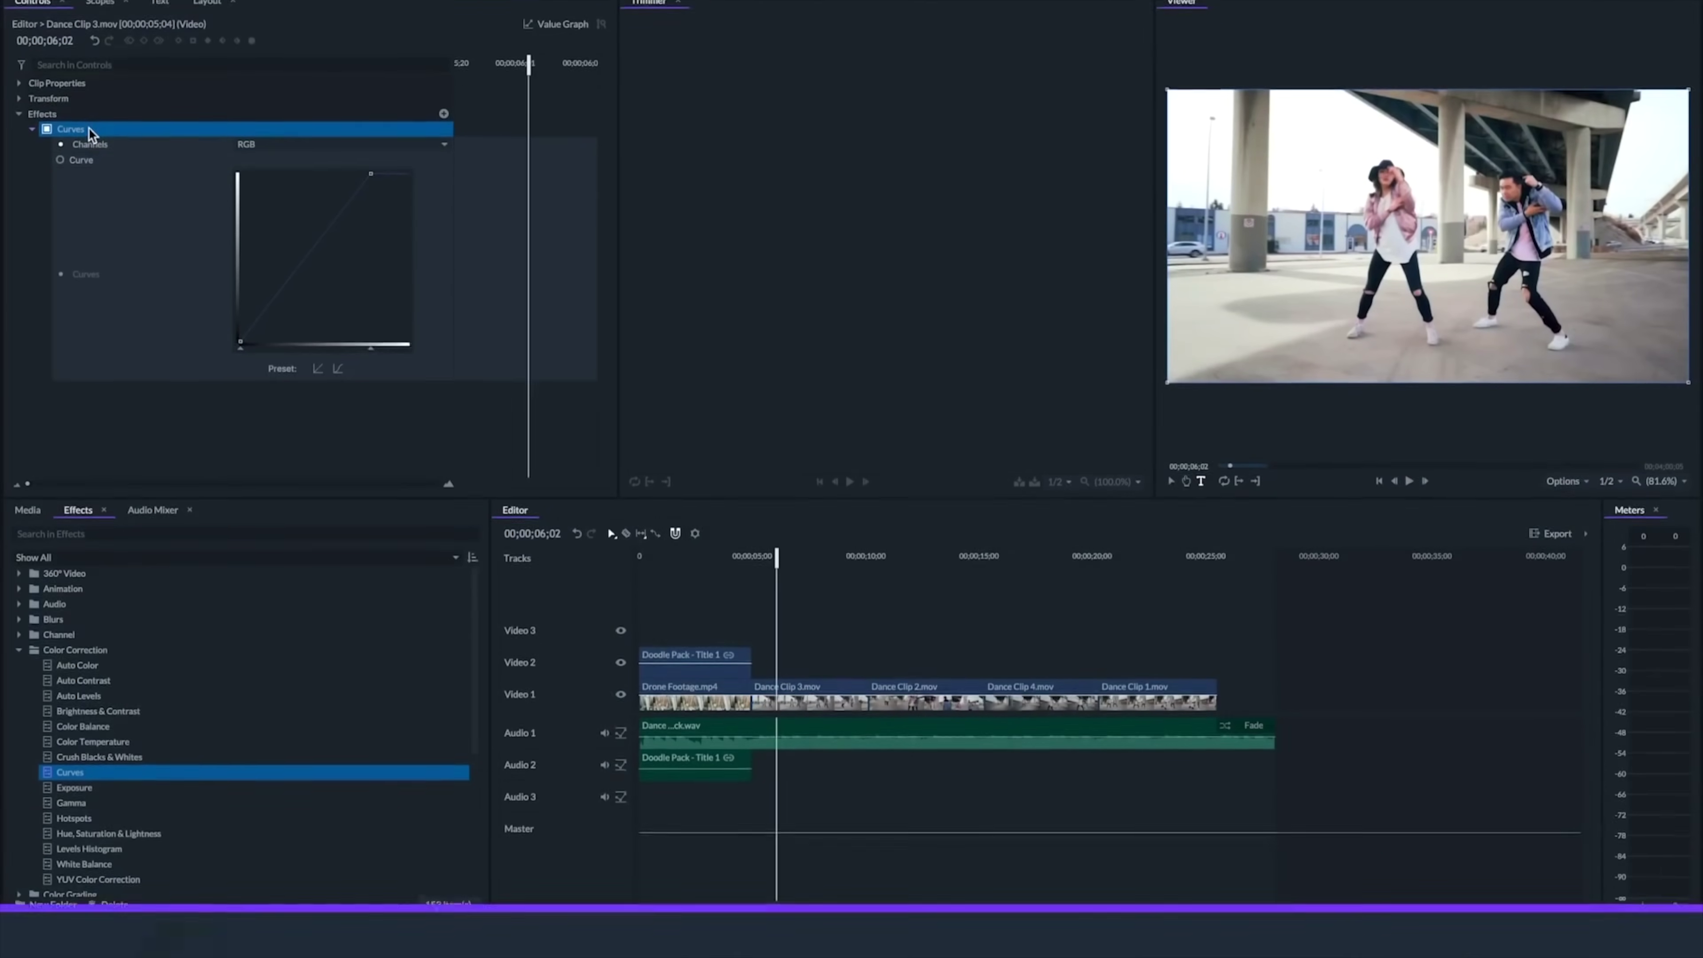
click(1409, 517)
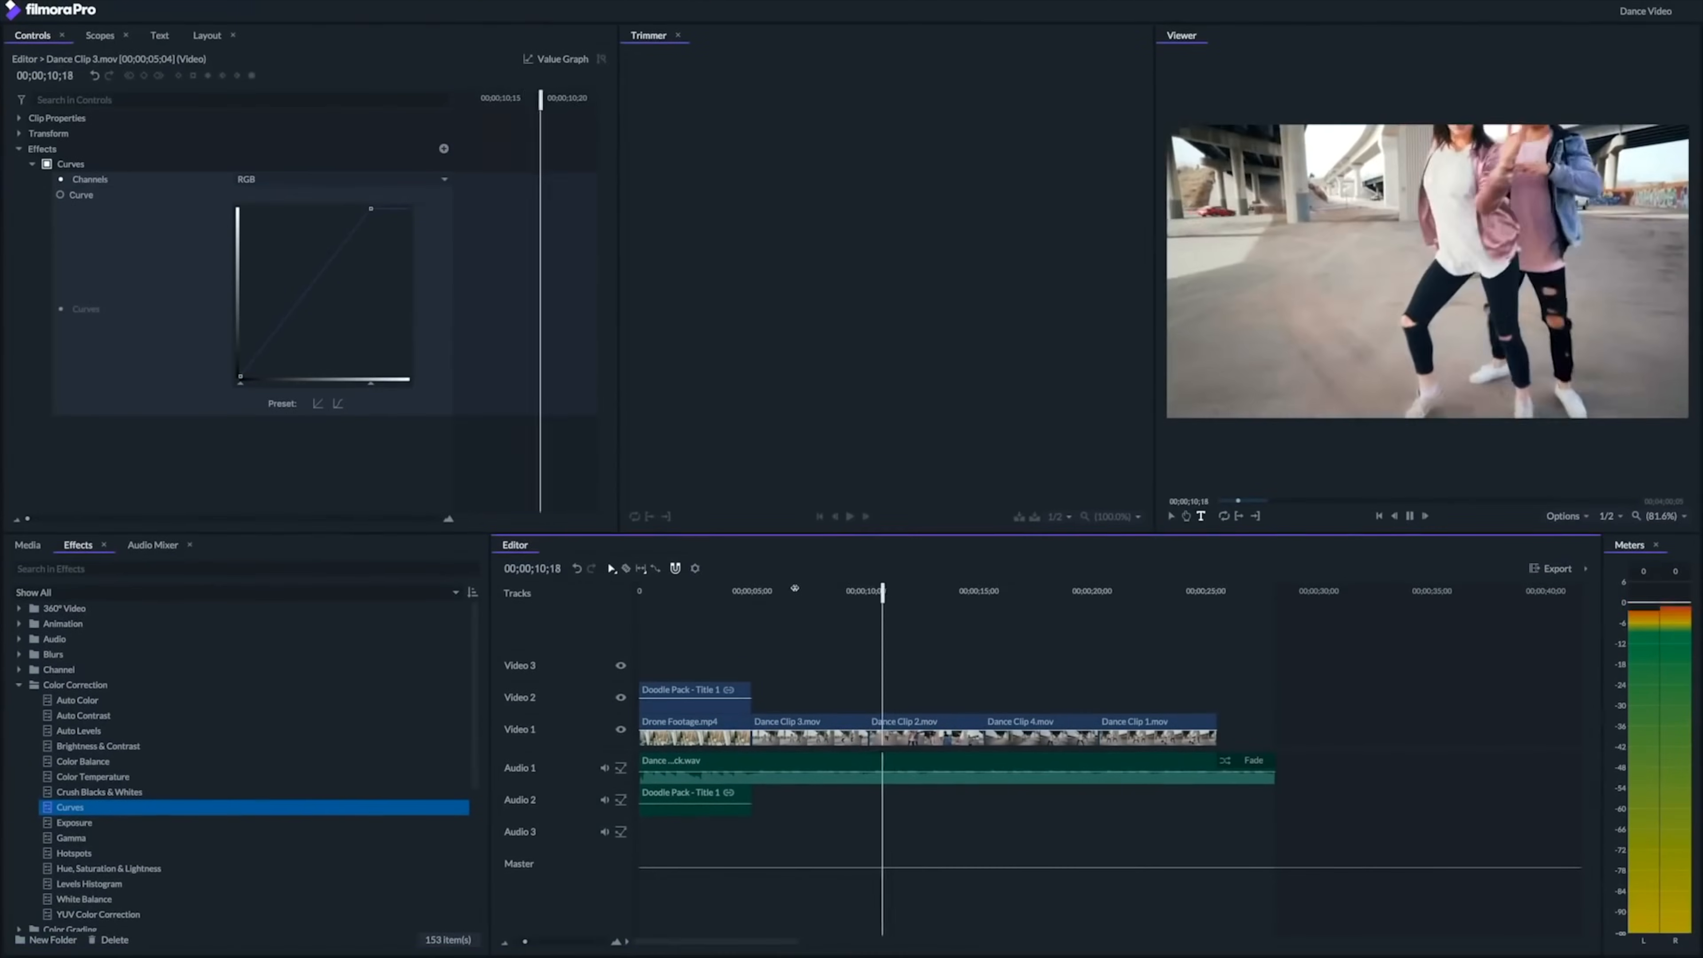
click(28, 544)
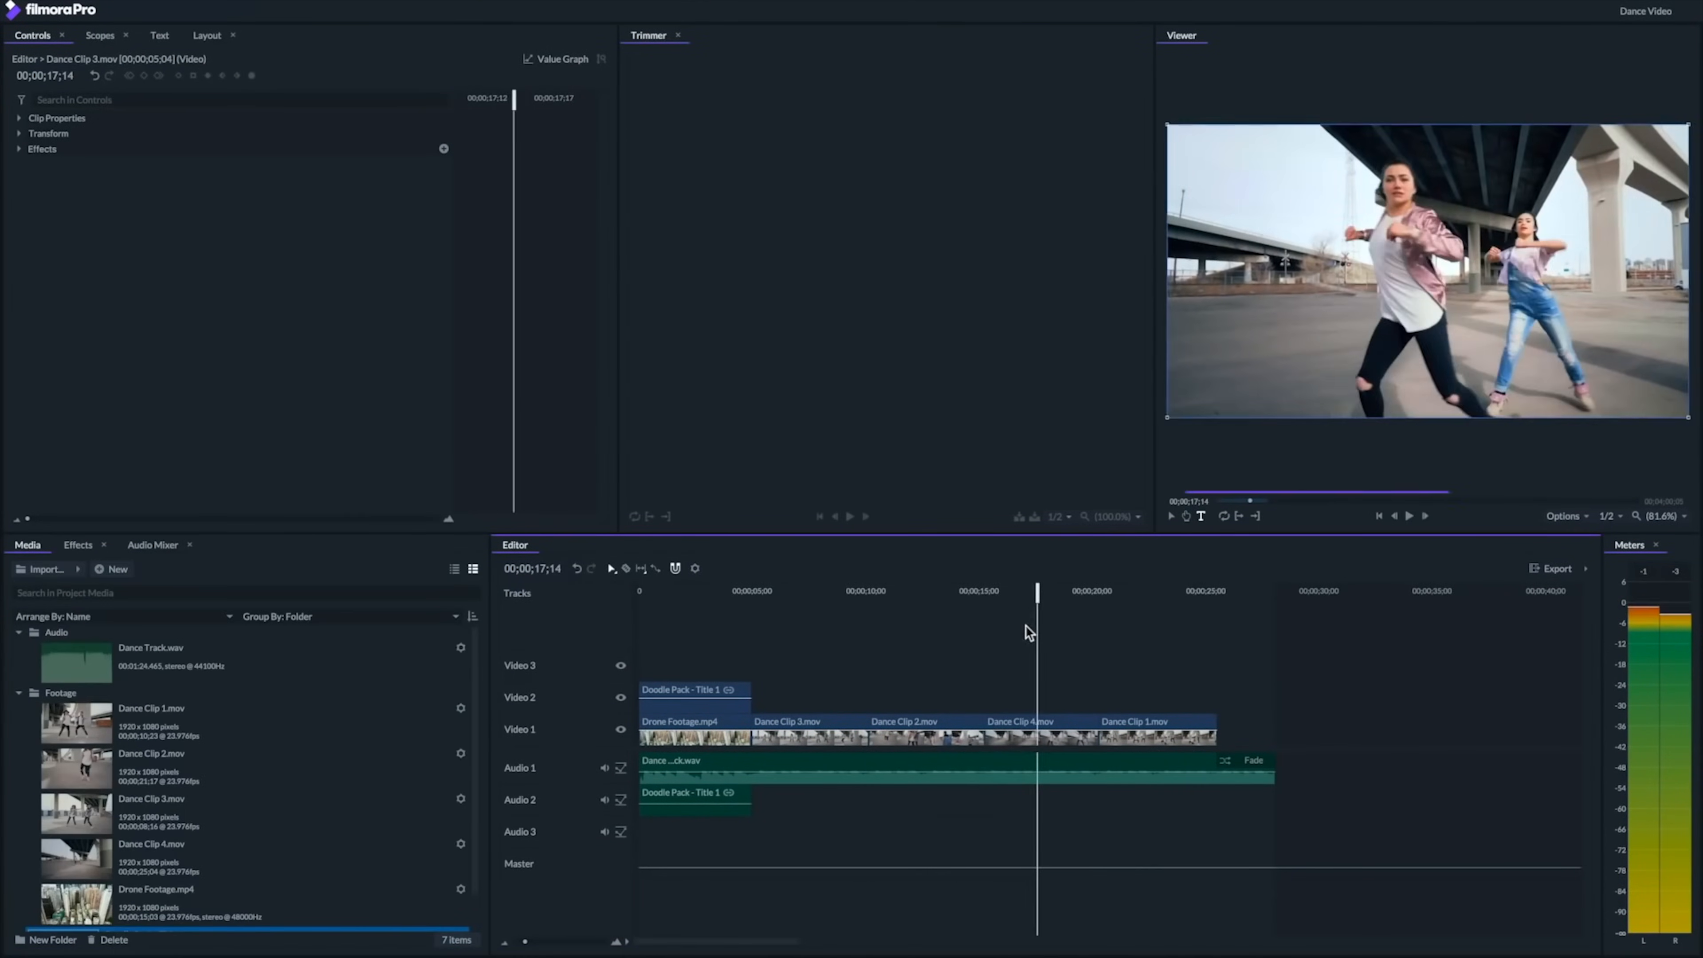
click(1036, 590)
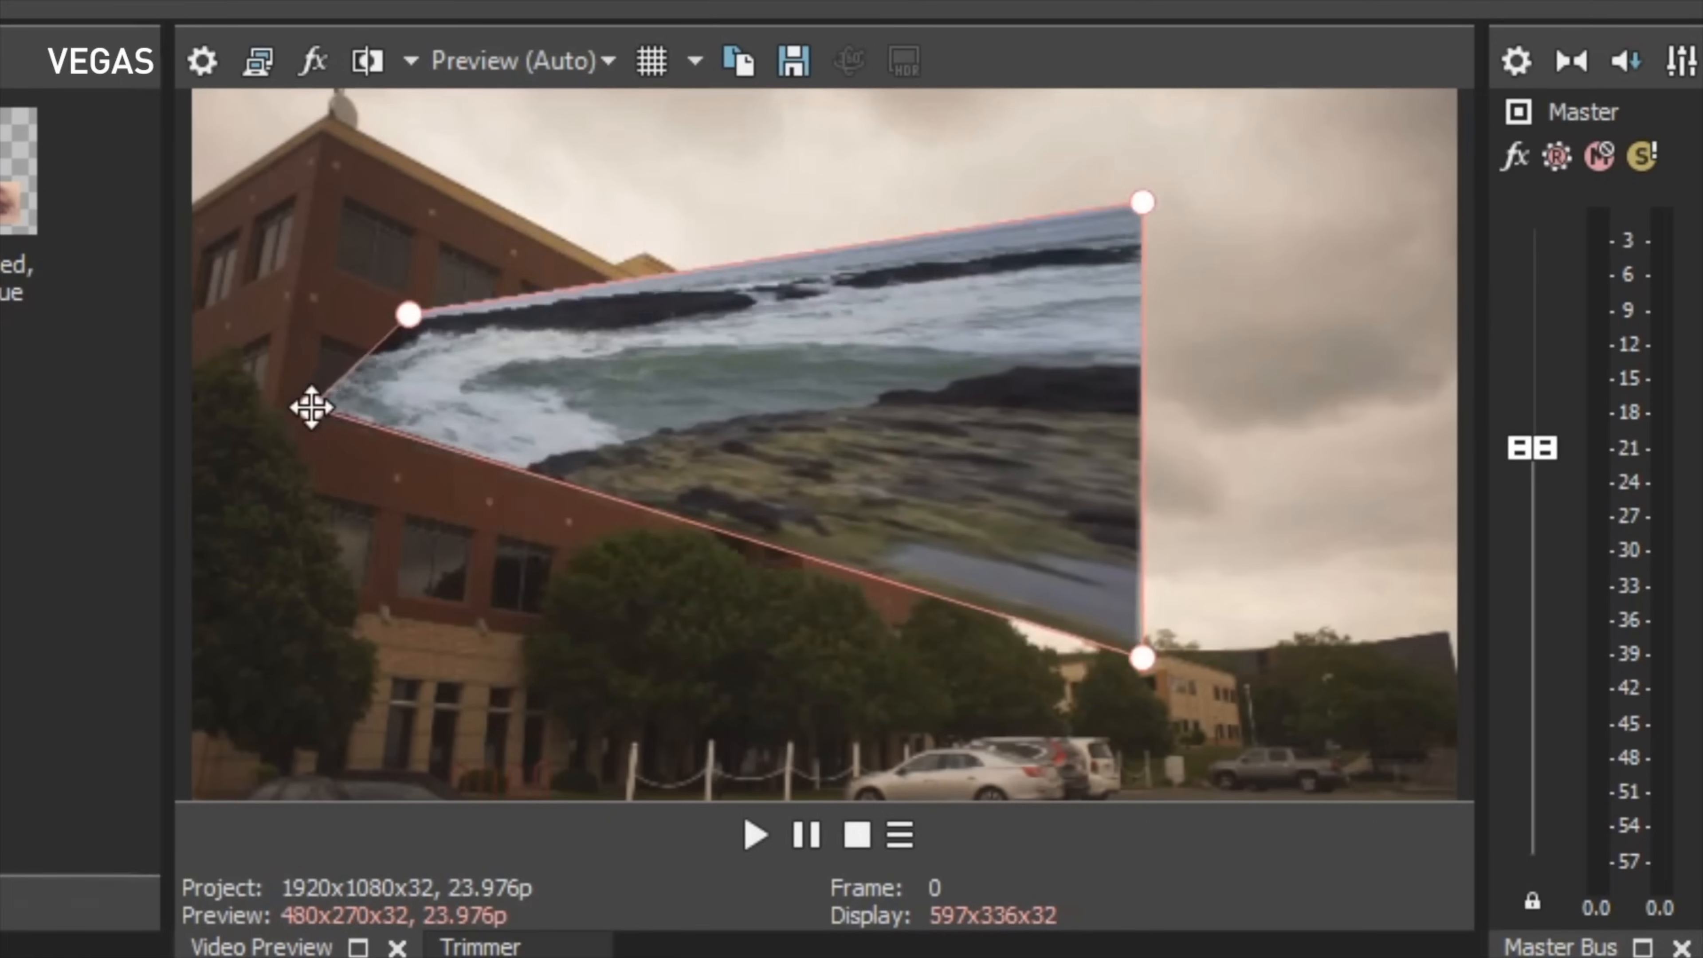
Step: Pull the seashore clip's left corner pin so it sits in perspective over the building
drag(407, 314, 329, 144)
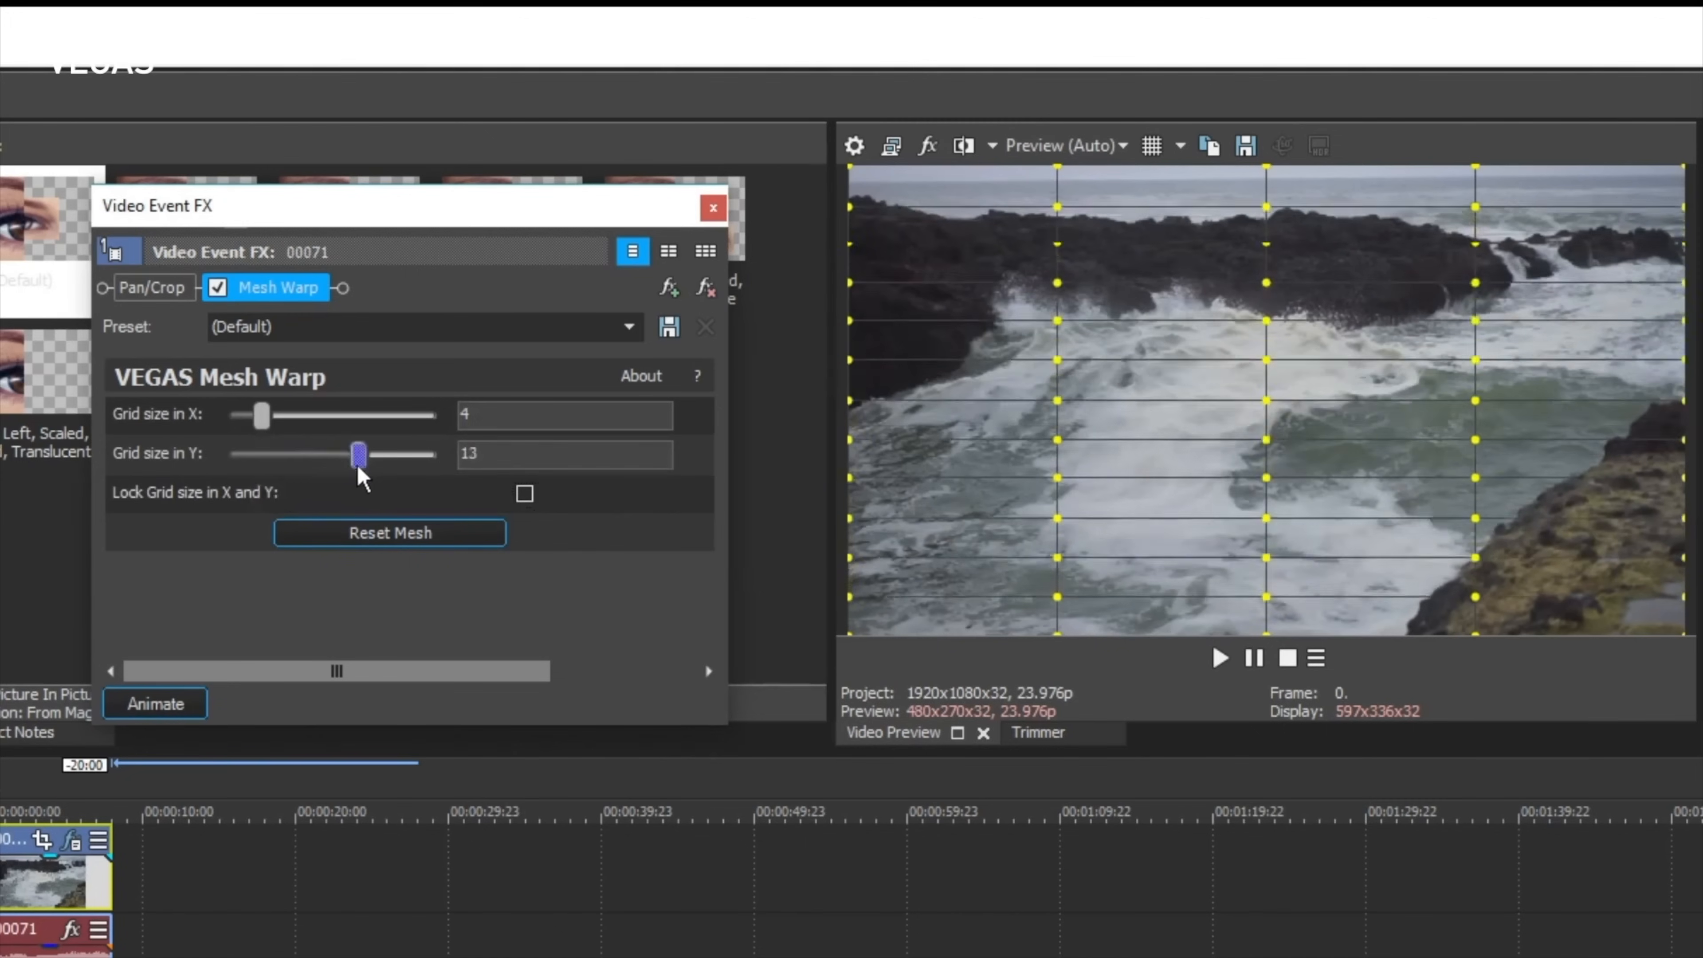
Step: Give the VEGAS Mesh Warp on the waves clip a grid of 4 in X and 13 in Y
click(155, 702)
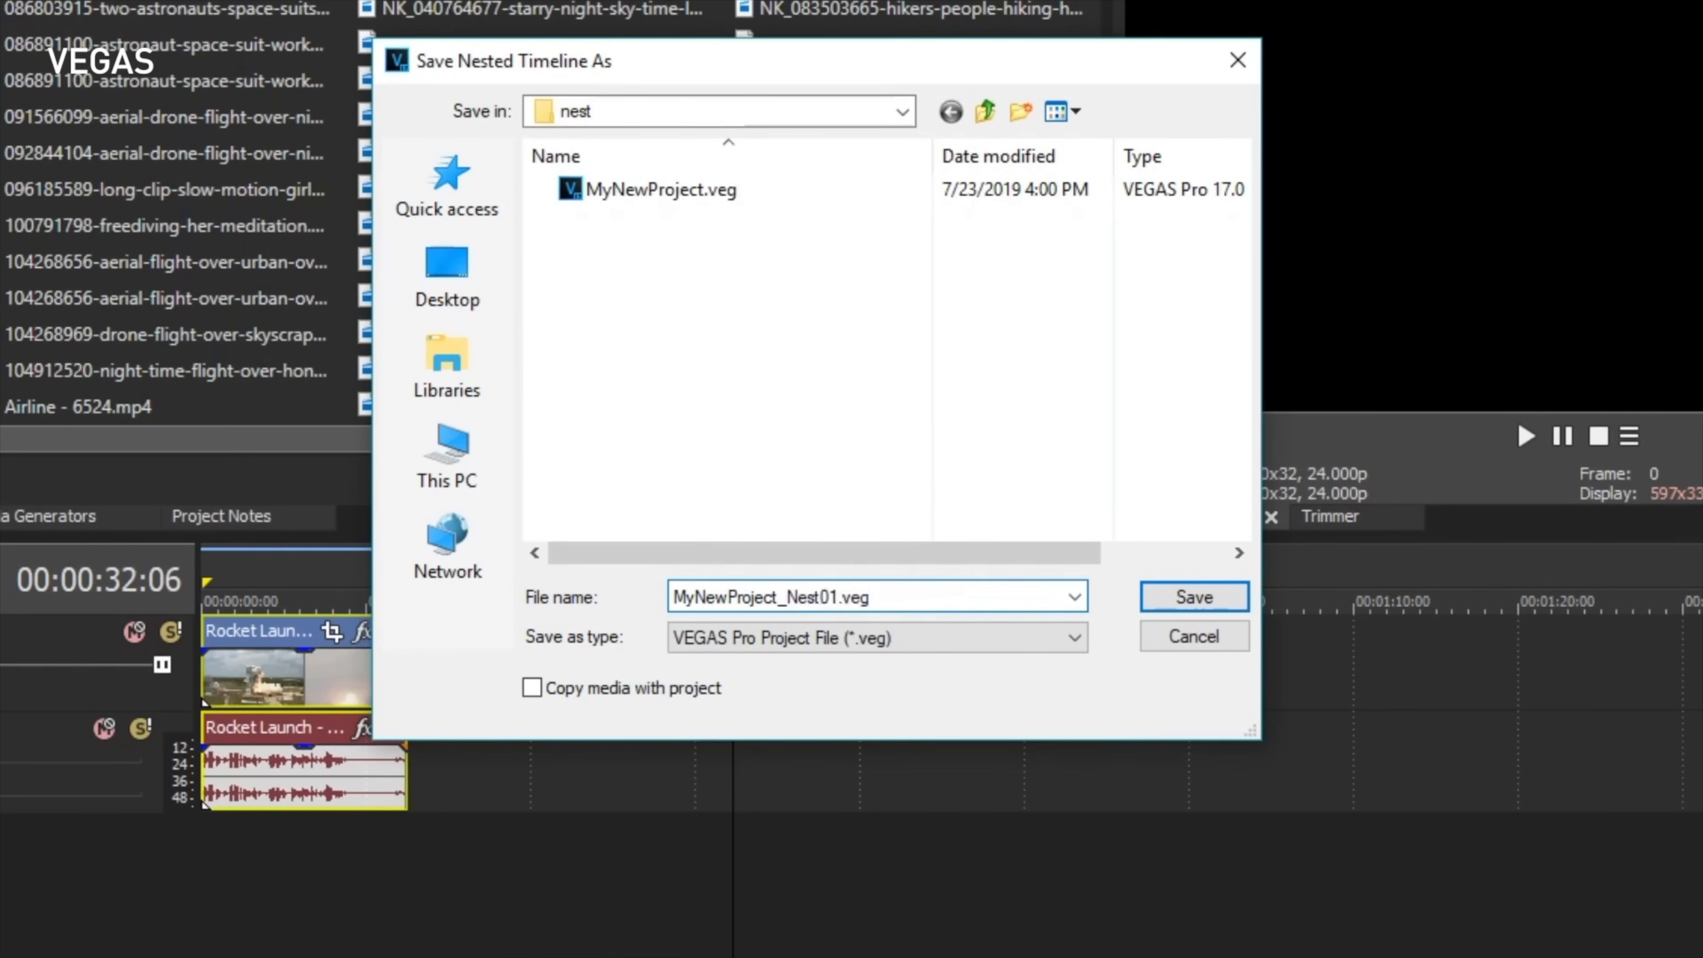
Step: Save the nest as MyNewProject_Nest01.veg, open it, and confirm nesting further events
click(1192, 596)
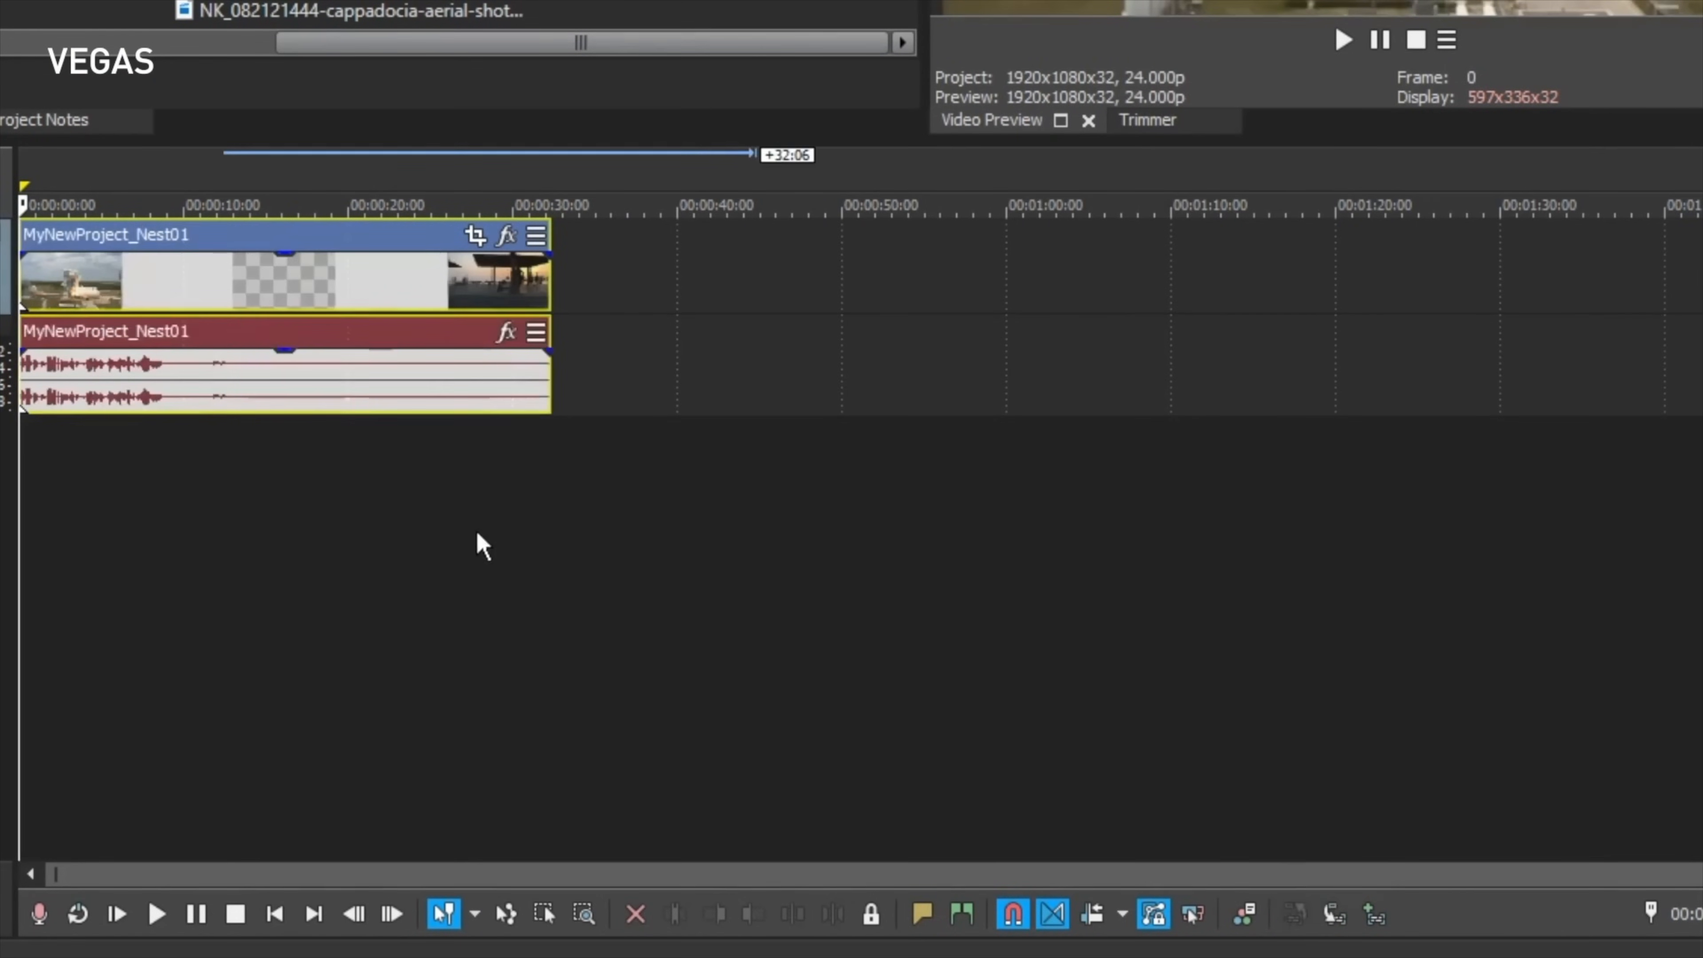
mouse_move(1328, 913)
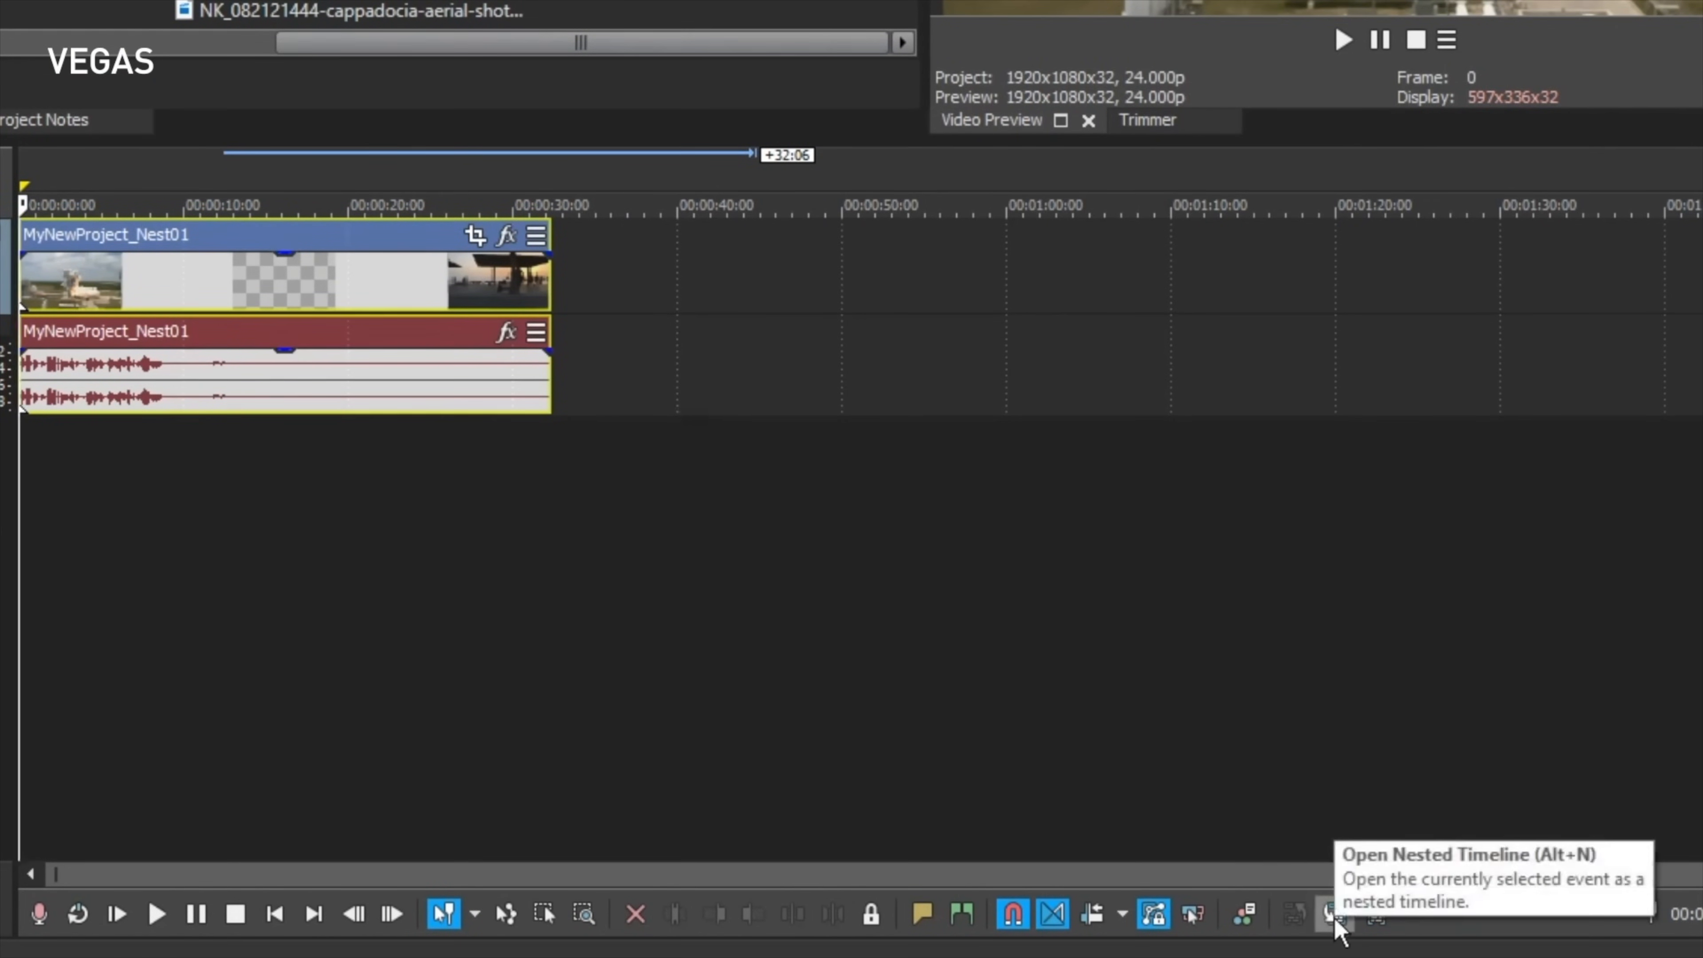
click(1330, 914)
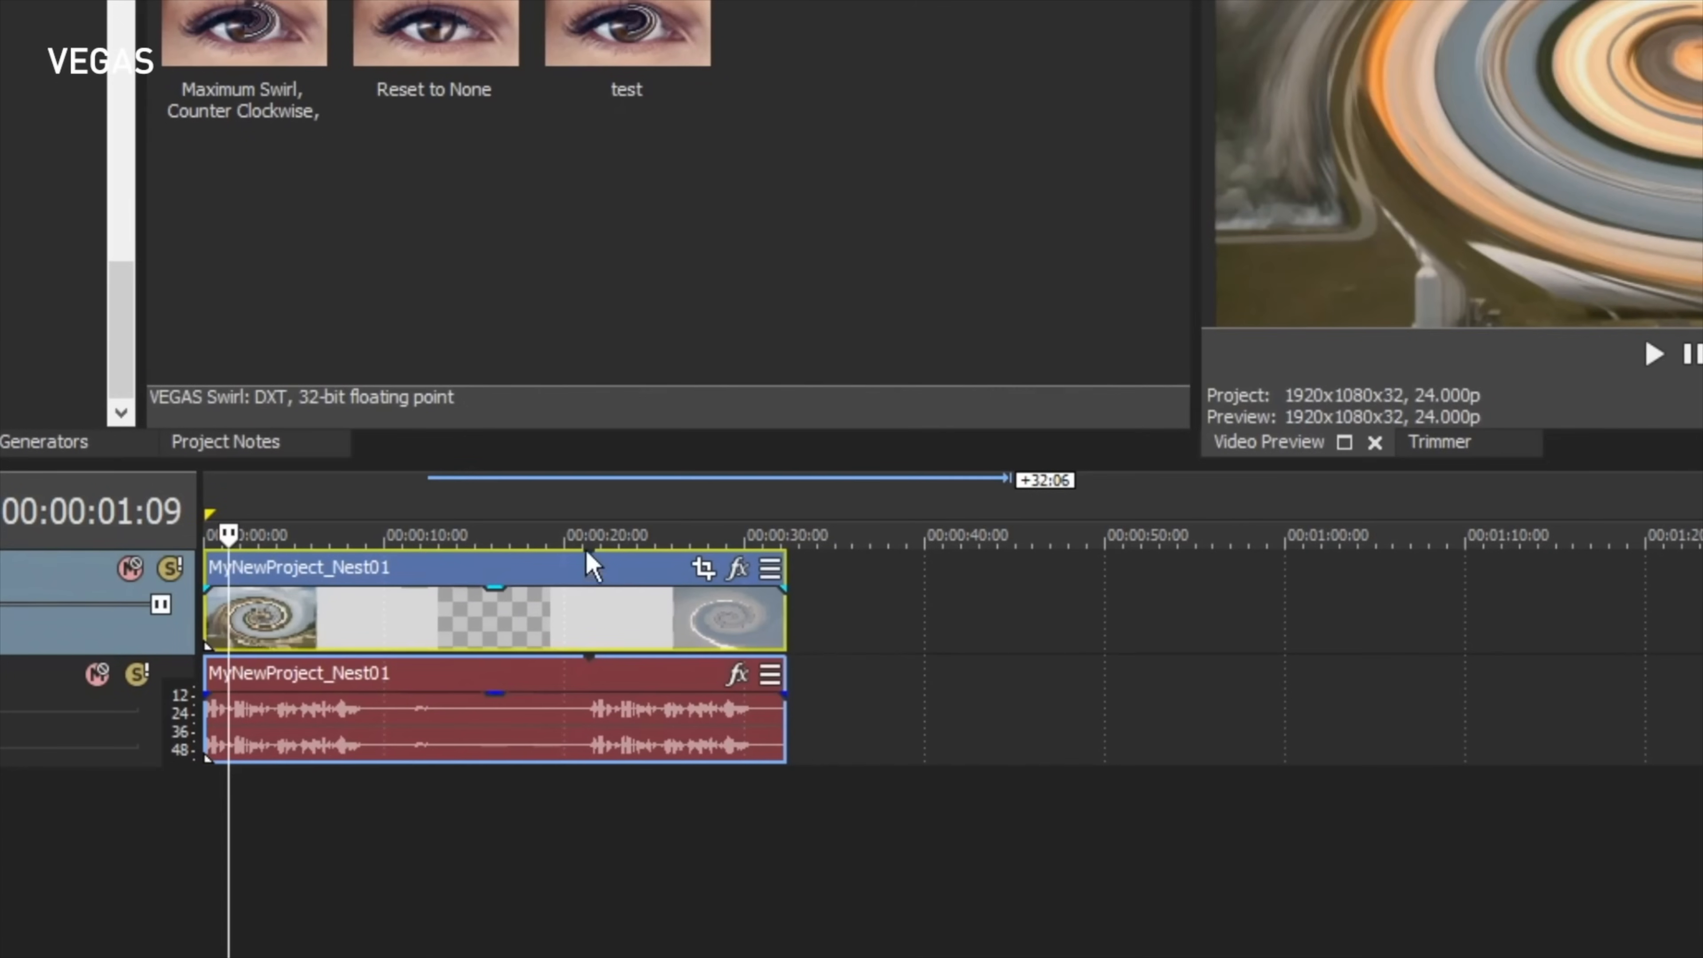
mouse_move(648, 631)
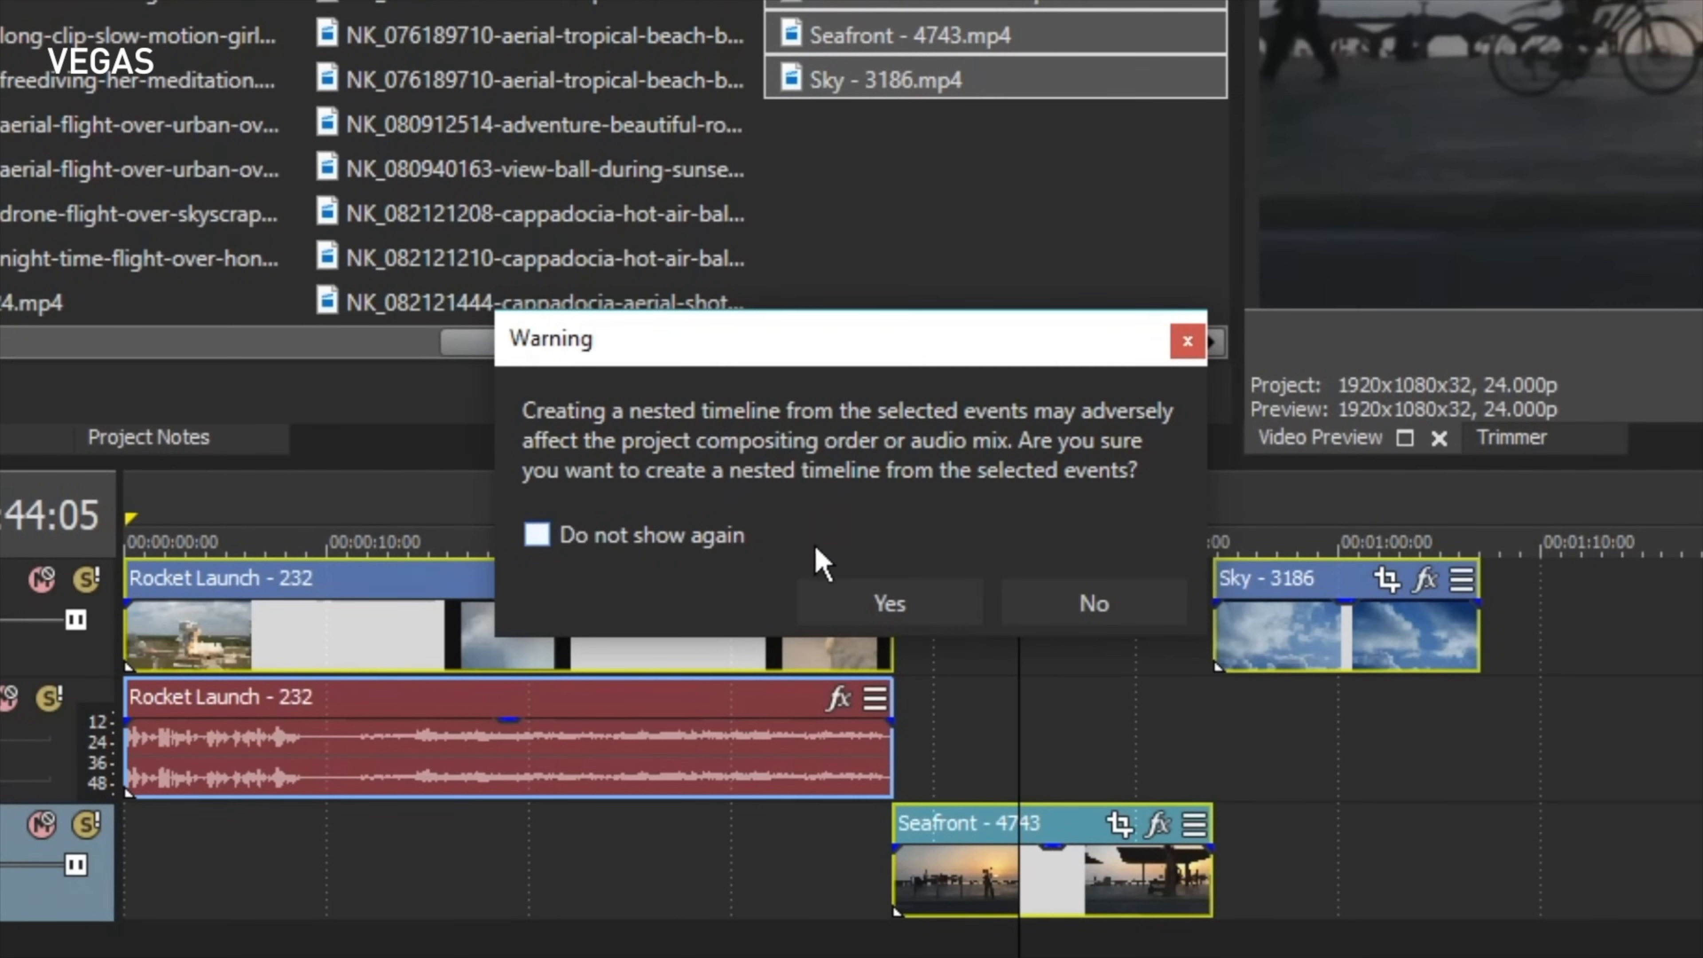
mouse_move(679, 560)
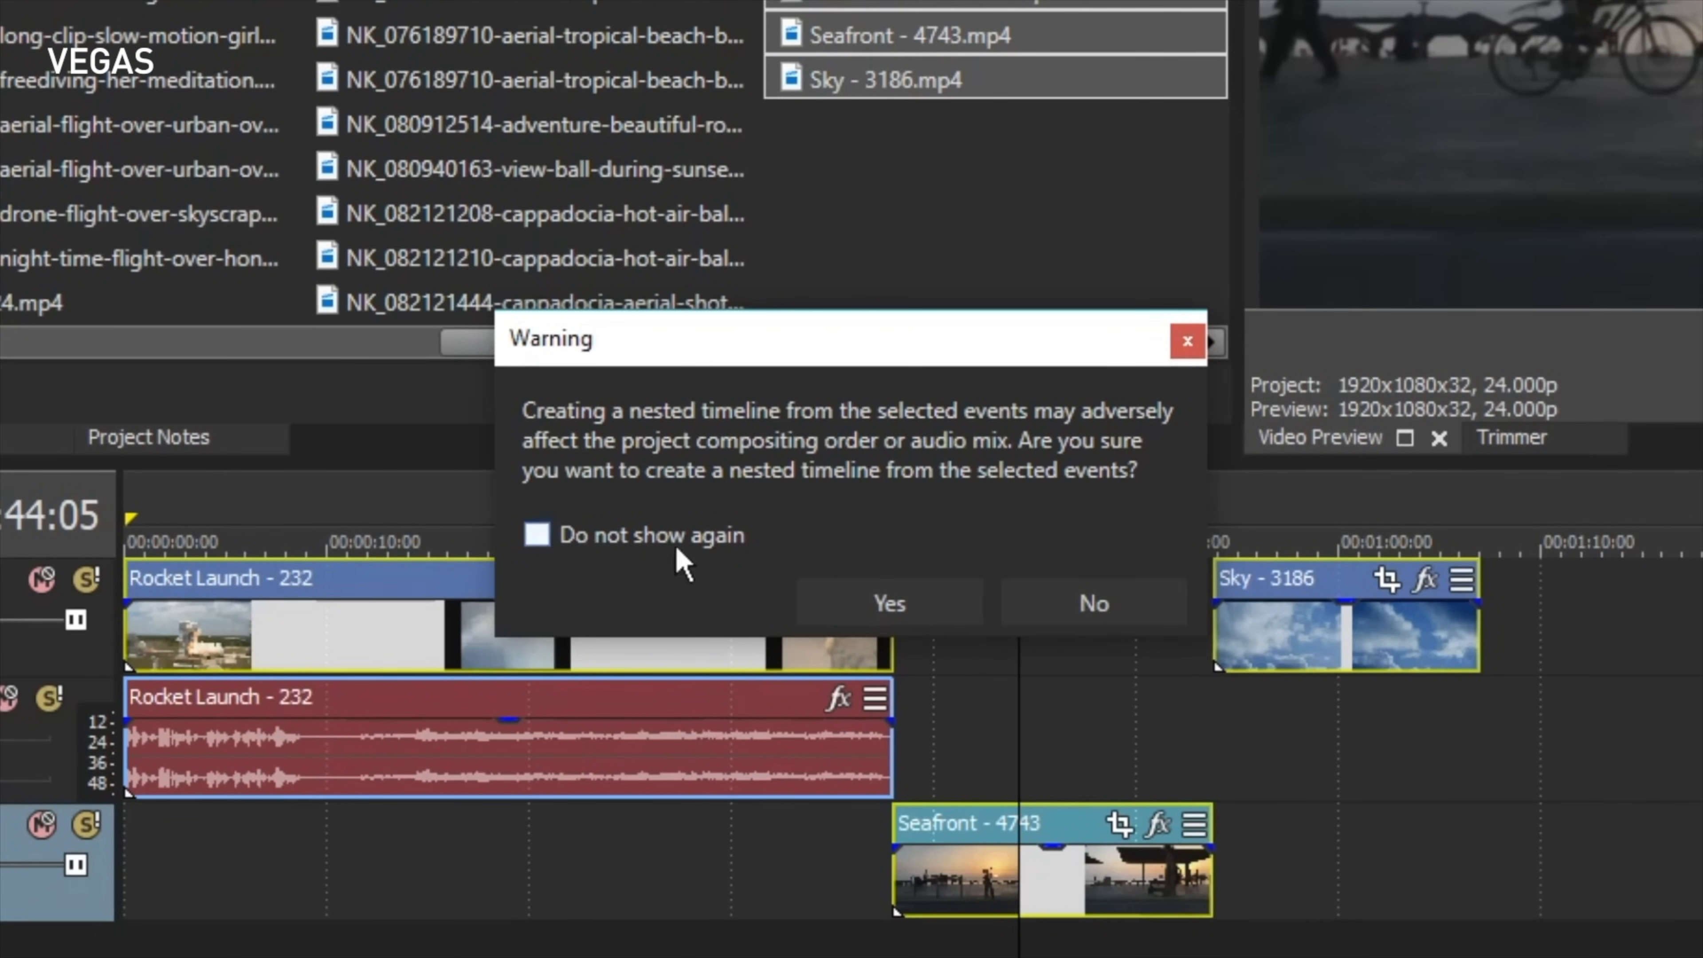
click(888, 603)
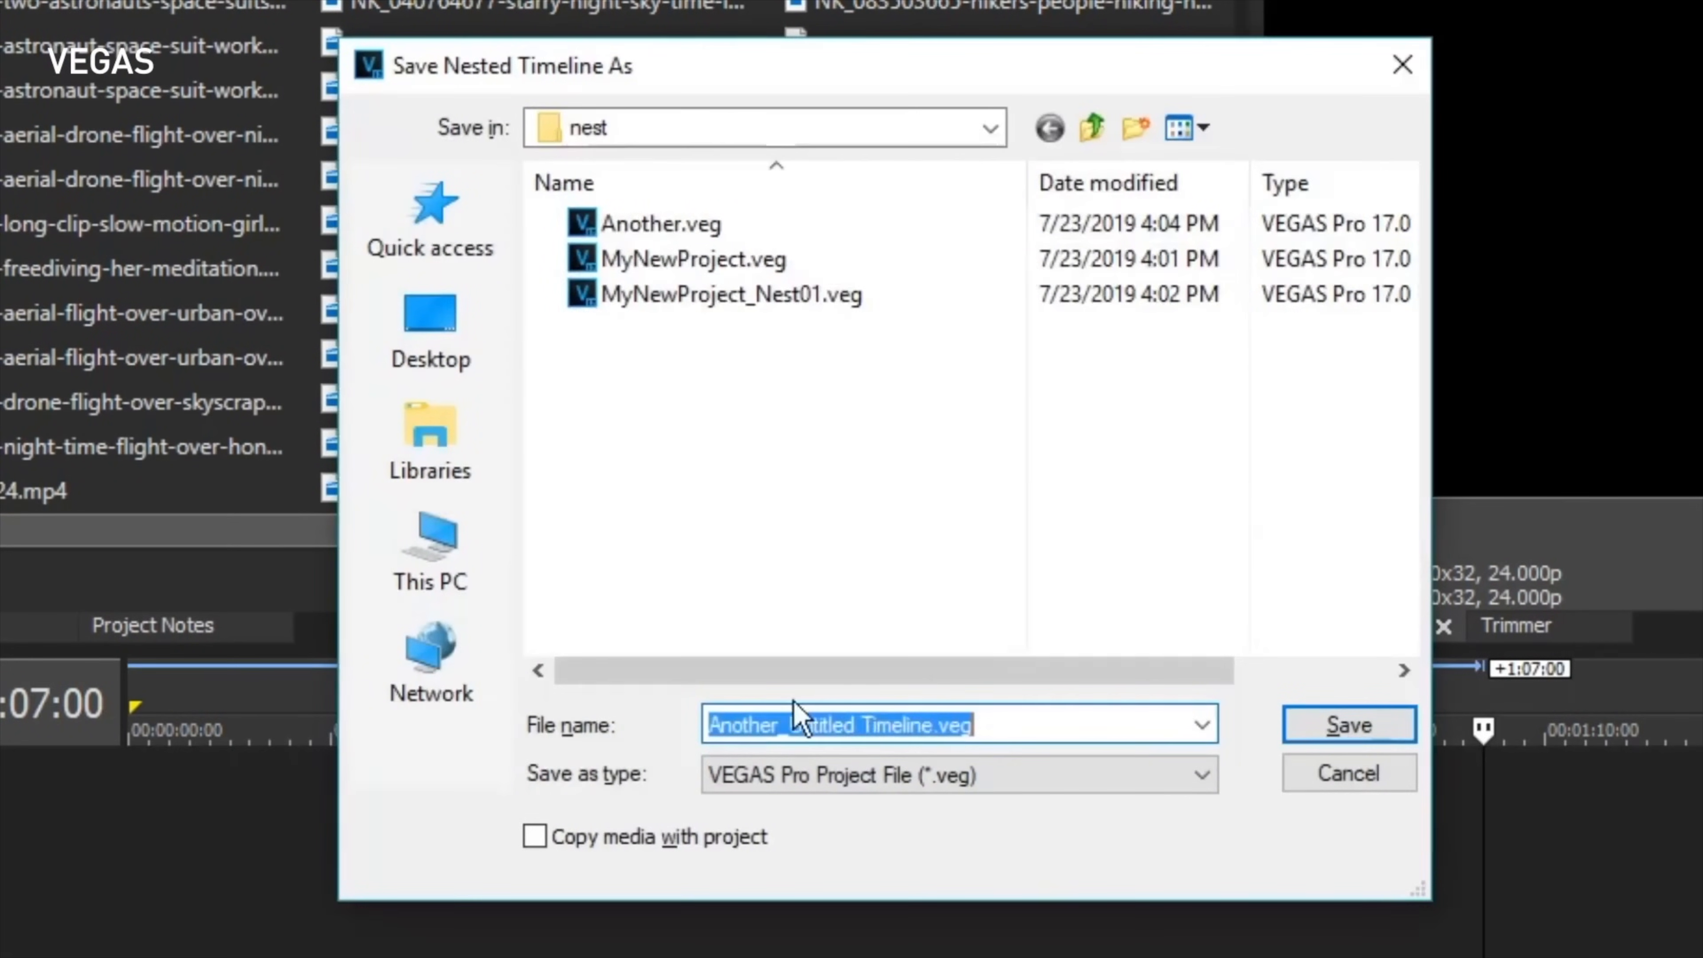